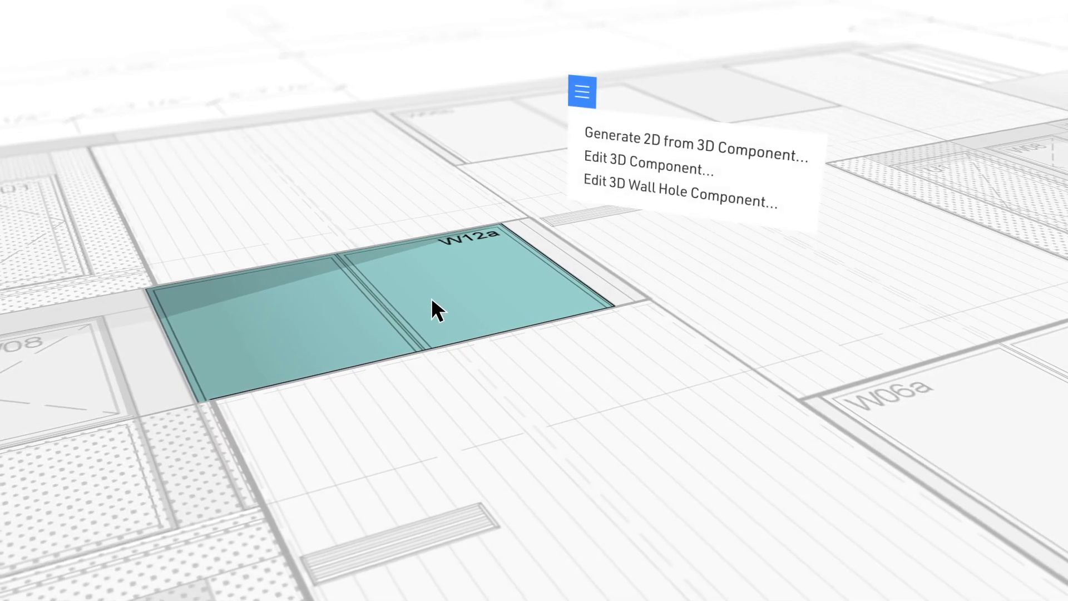
Enter 3D component editing for window W12a, showing its frame, glazing and plan outline.
{"action": "left_click", "coordinate": [649, 168]}
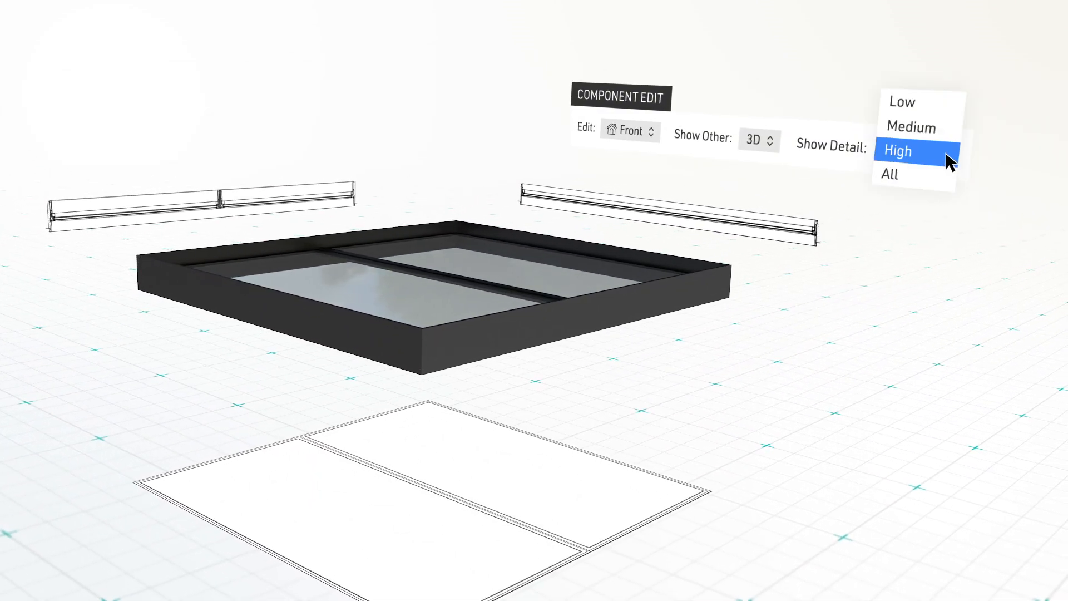